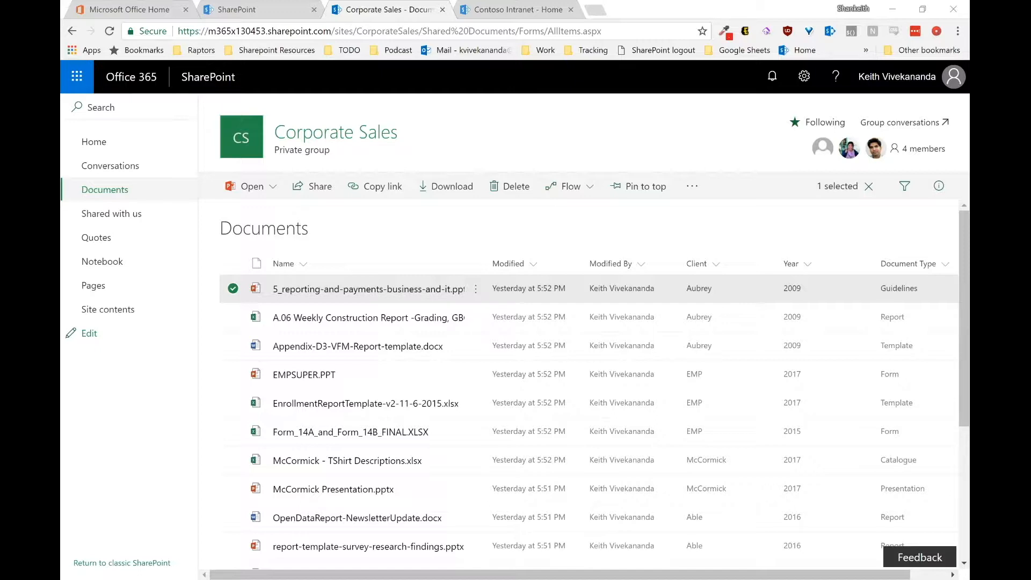
pyautogui.moveTo(915, 211)
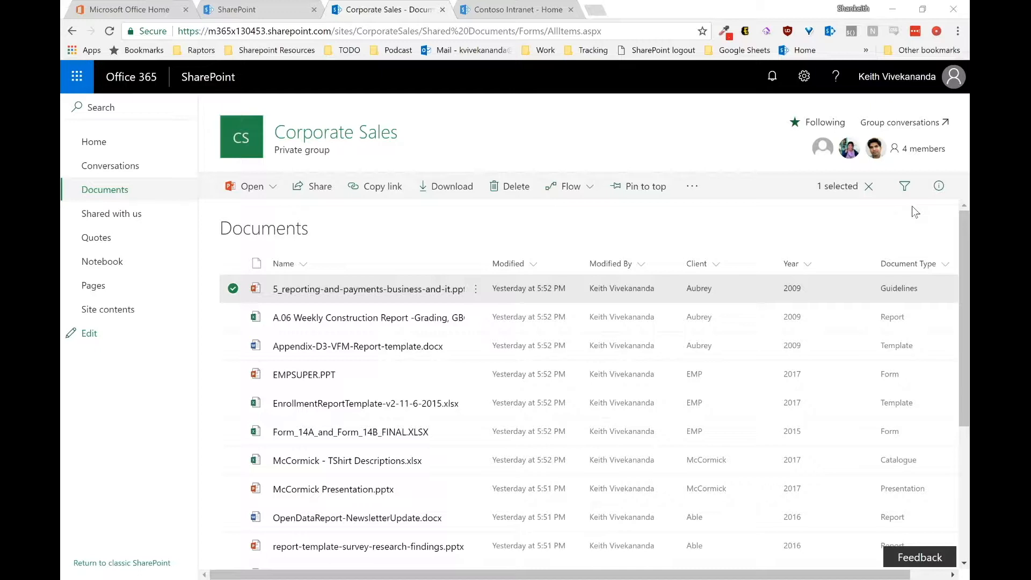
# Start a new item in the Corporate Sales Quotes list
pyautogui.click(97, 237)
pyautogui.write('M')
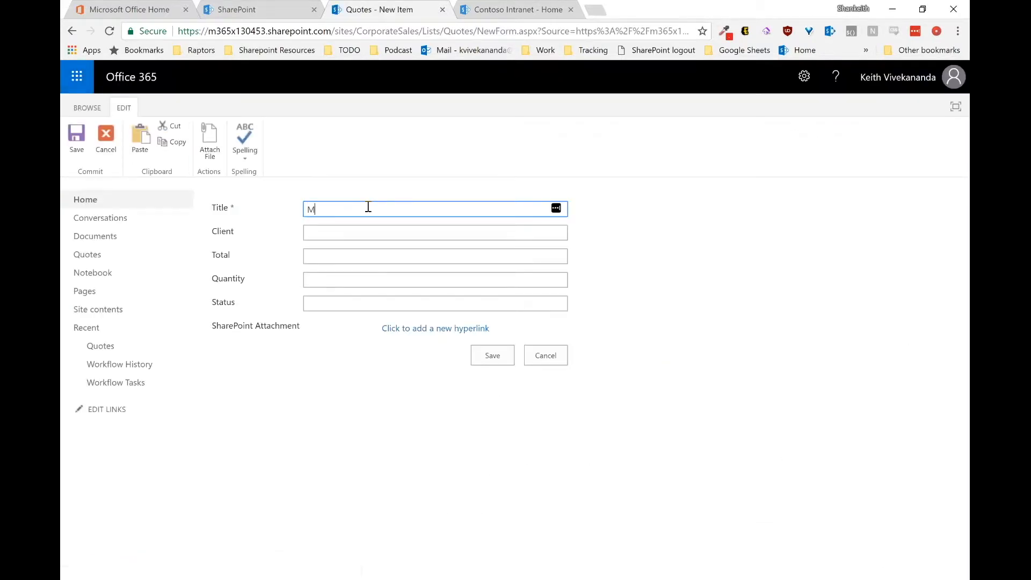
# Enter the McCormick quote details and start adding the SharePoint Attachment hyperlink
pyautogui.write('cCormick Quote')
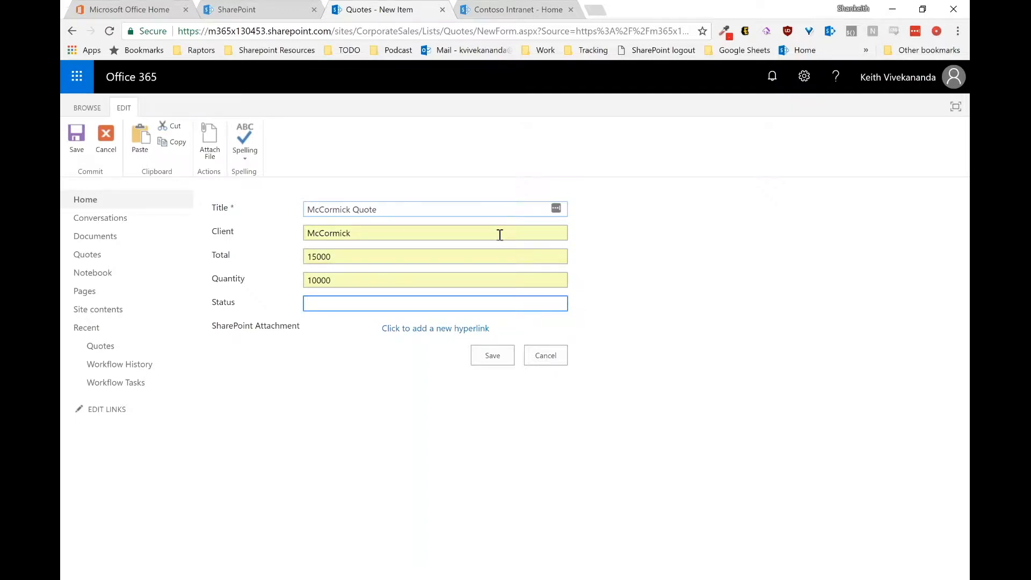
pyautogui.moveTo(435, 329)
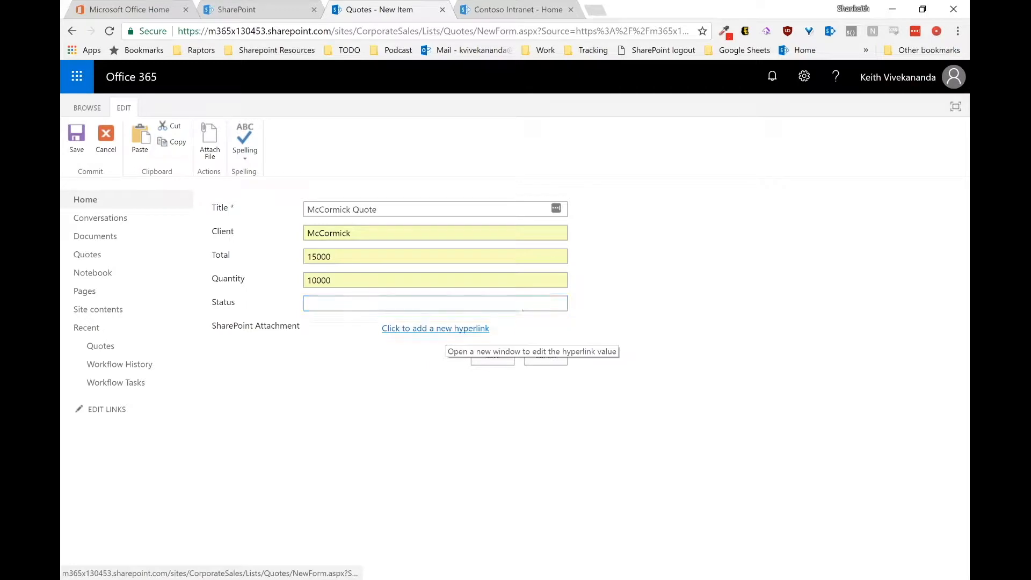
pyautogui.click(435, 329)
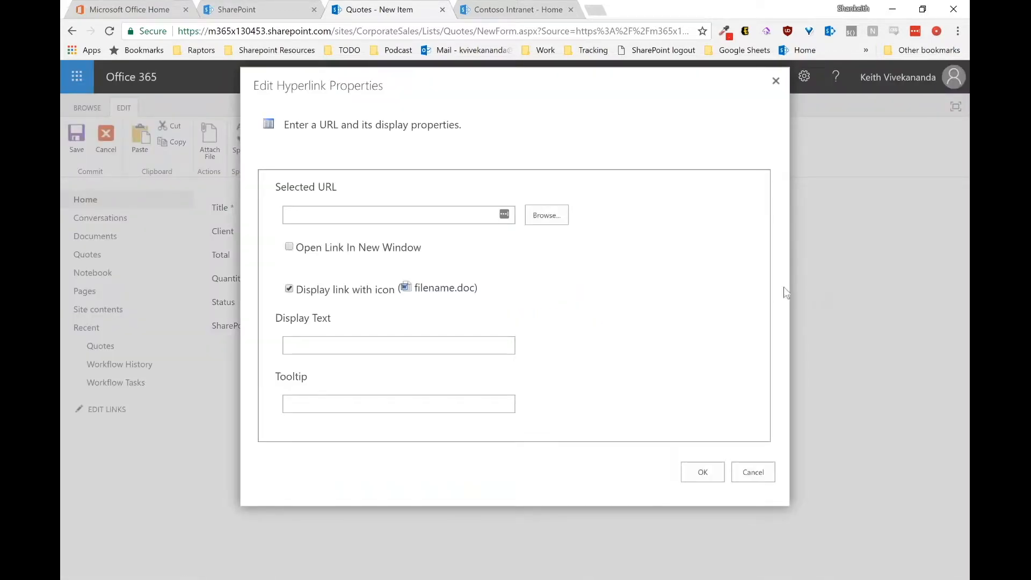
# Browse the site's files and filter the library to the McCormick documents view
pyautogui.click(545, 215)
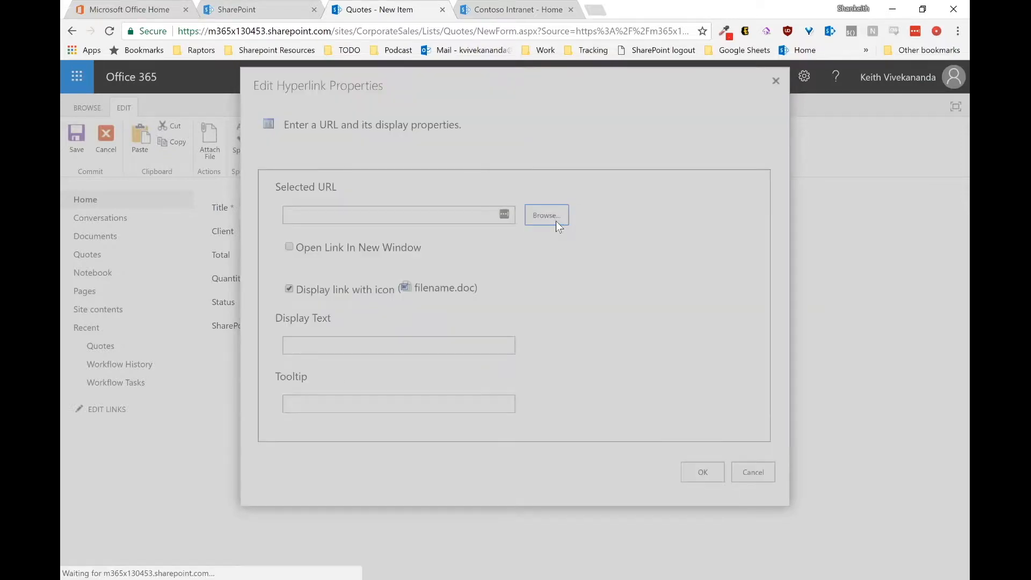
pyautogui.click(546, 214)
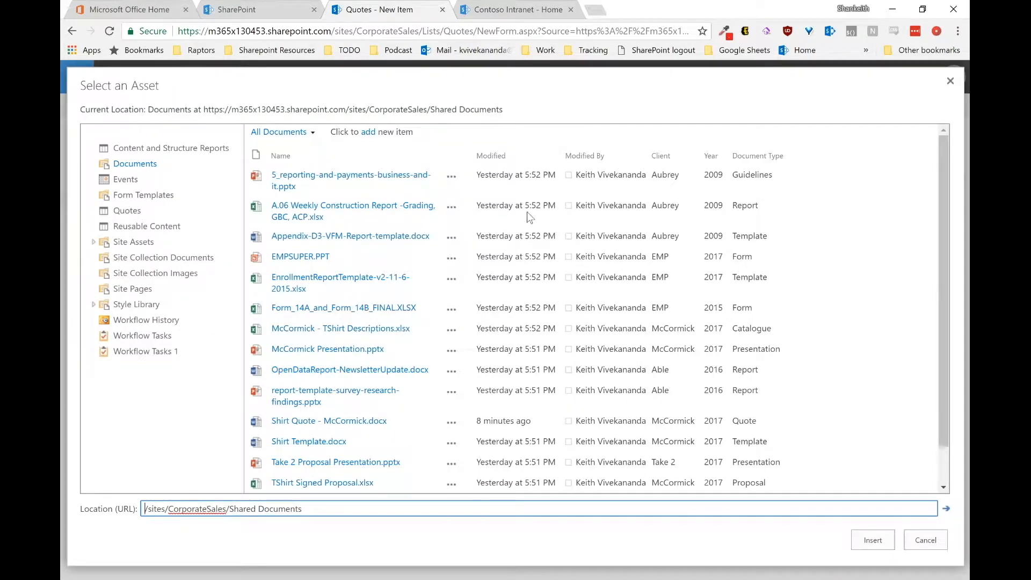
pyautogui.moveTo(296, 137)
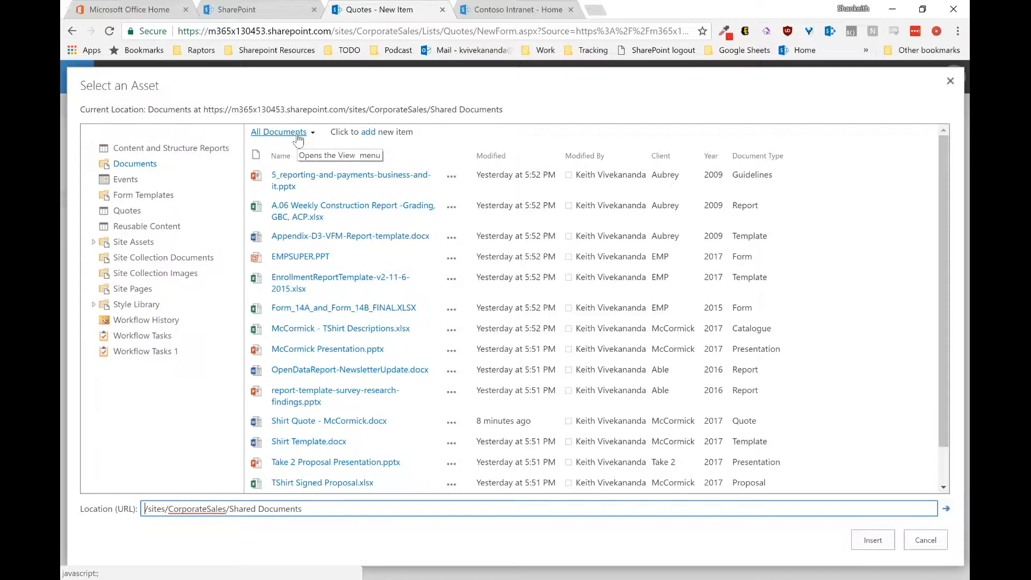
pyautogui.click(307, 132)
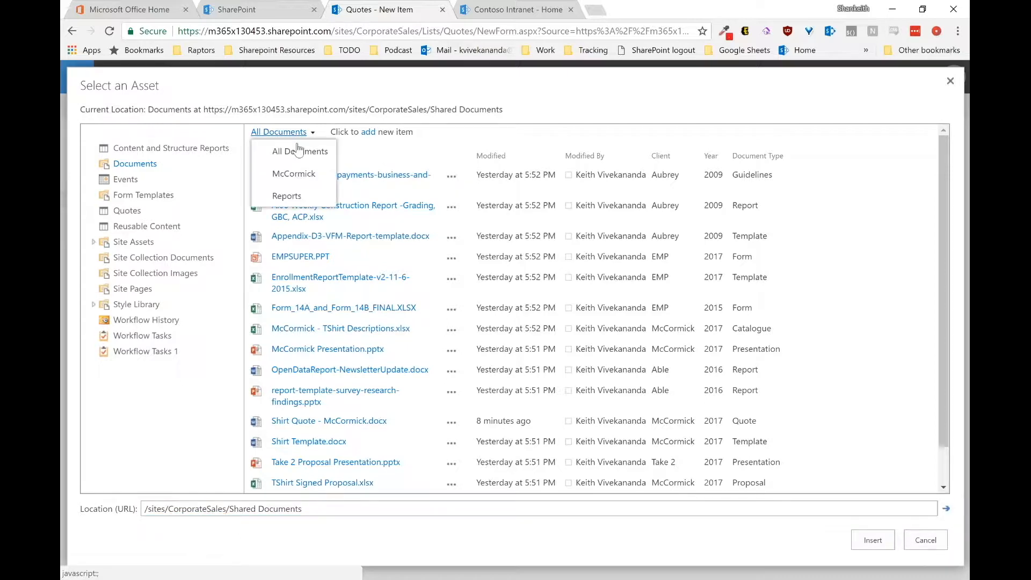
pyautogui.moveTo(307, 181)
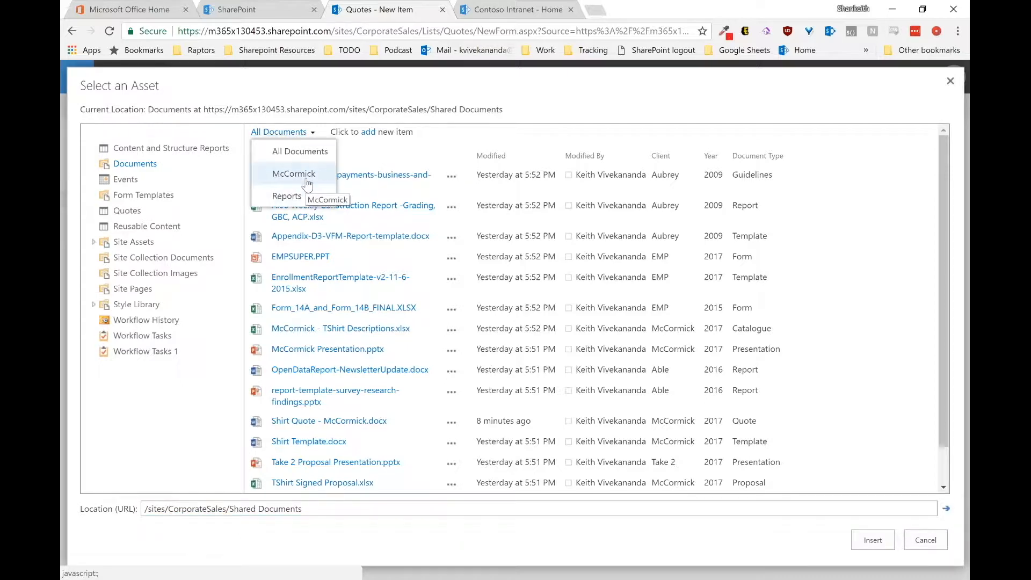
pyautogui.click(293, 174)
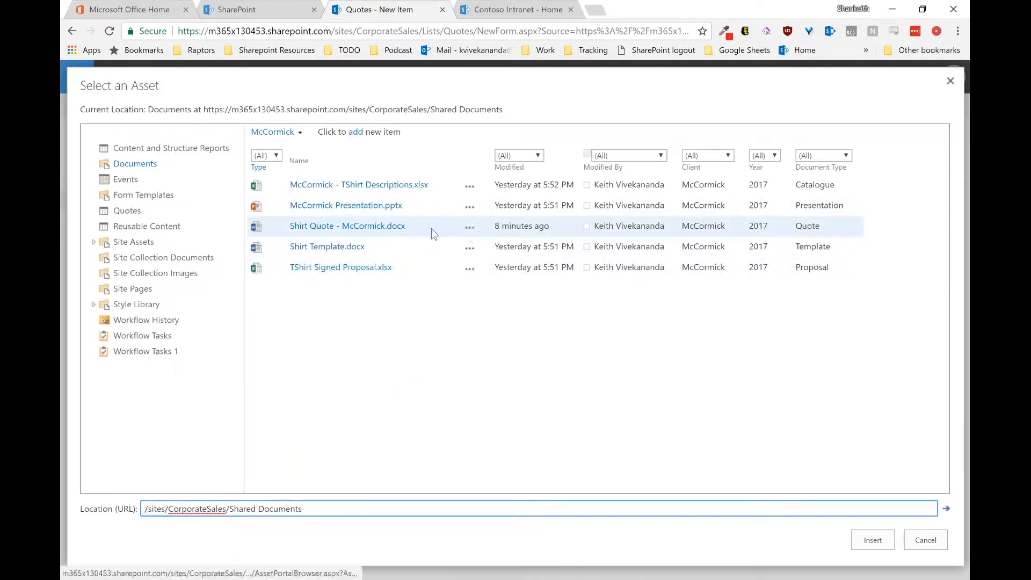
# Insert Shirt Quote - McCormick.docx as the attachment link and confirm the hyperlink settings
pyautogui.click(347, 226)
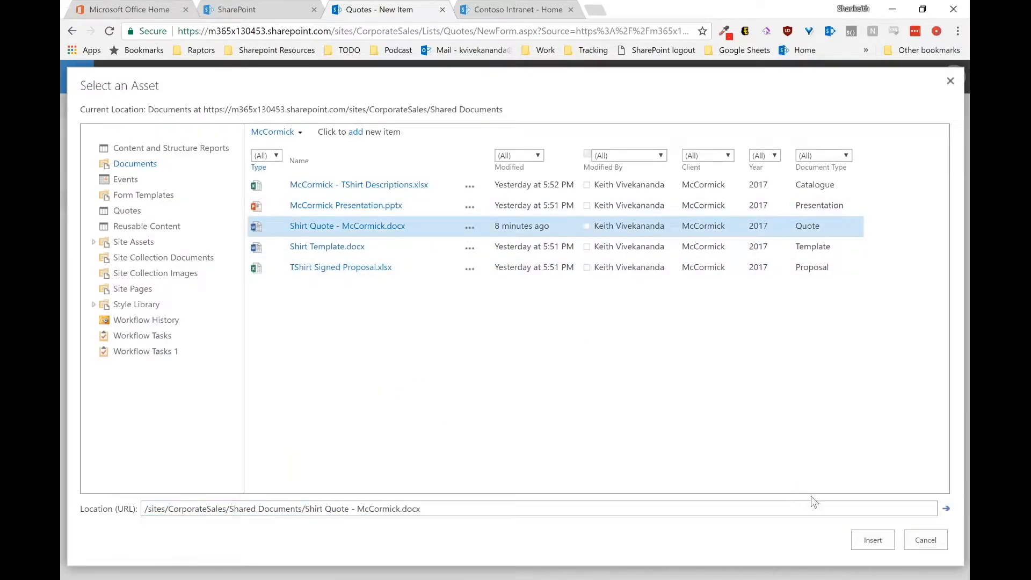
pyautogui.click(872, 540)
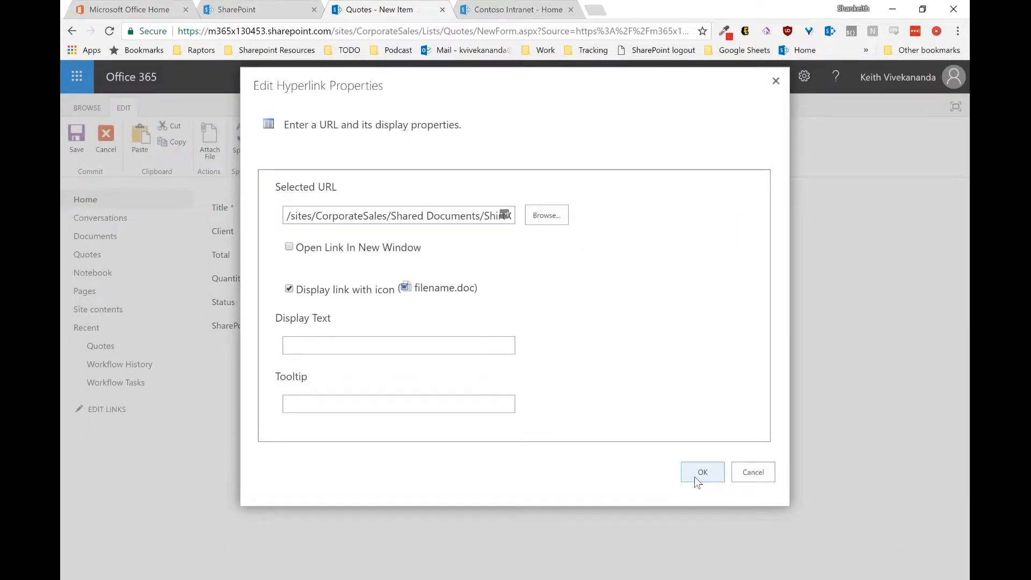
pyautogui.click(702, 472)
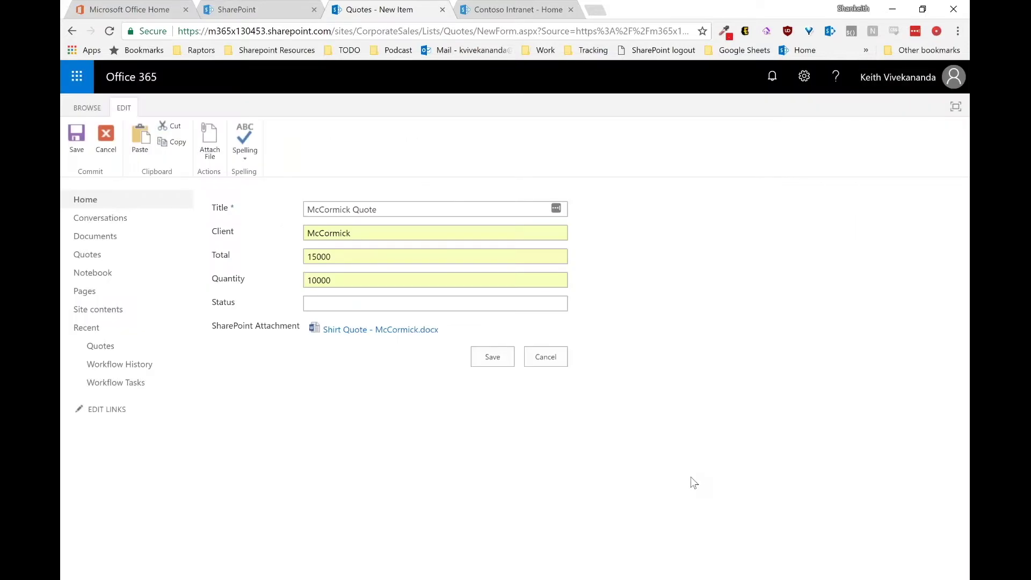
# Save the new McCormick Quote into the Quotes list
pyautogui.click(492, 357)
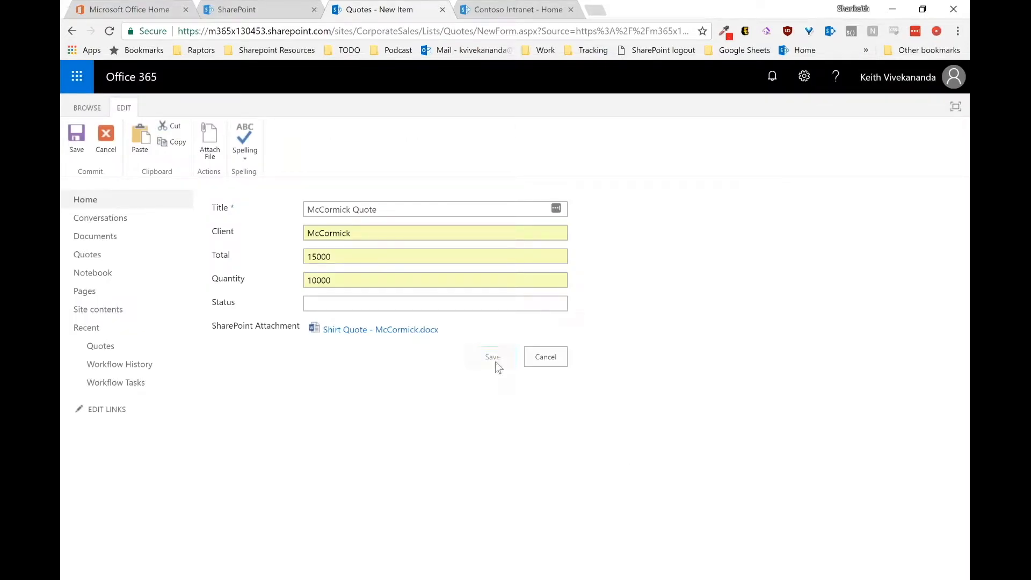
pyautogui.click(492, 357)
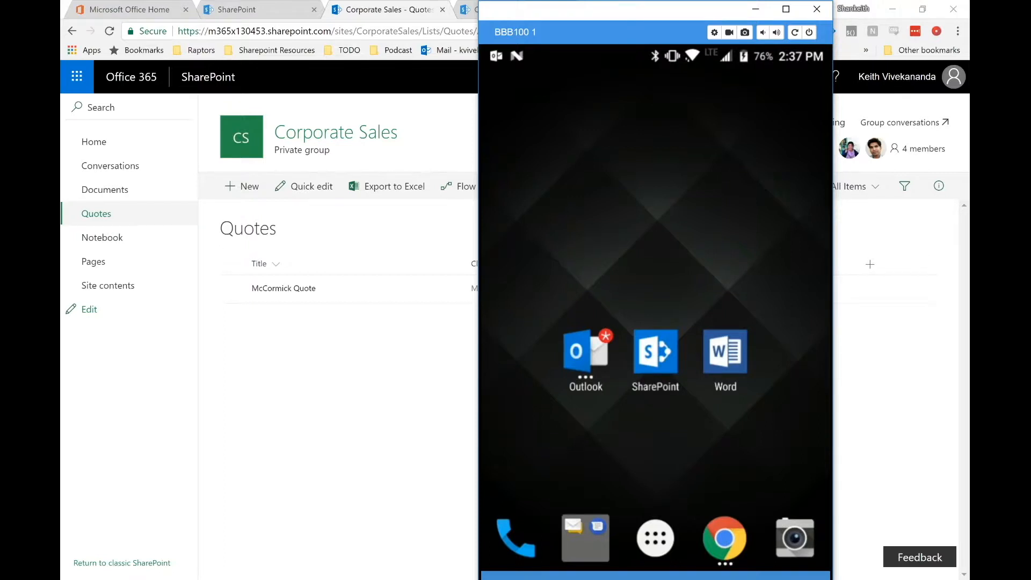
# Launch the Outlook mail app from the phone's home screen
pyautogui.click(586, 352)
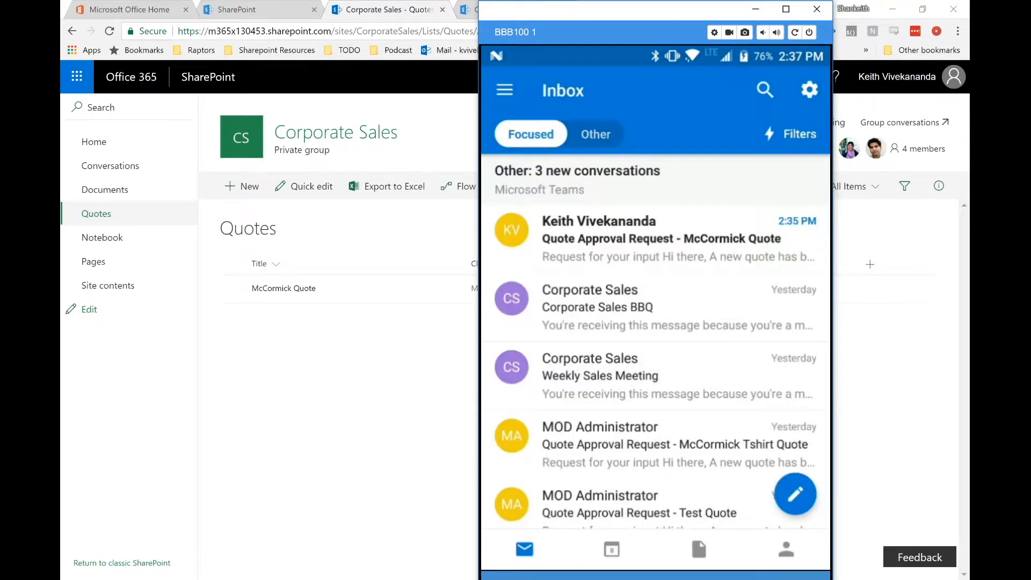
# Read the McCormick Quote approval request email down to its Approve/Reject choices
pyautogui.click(662, 239)
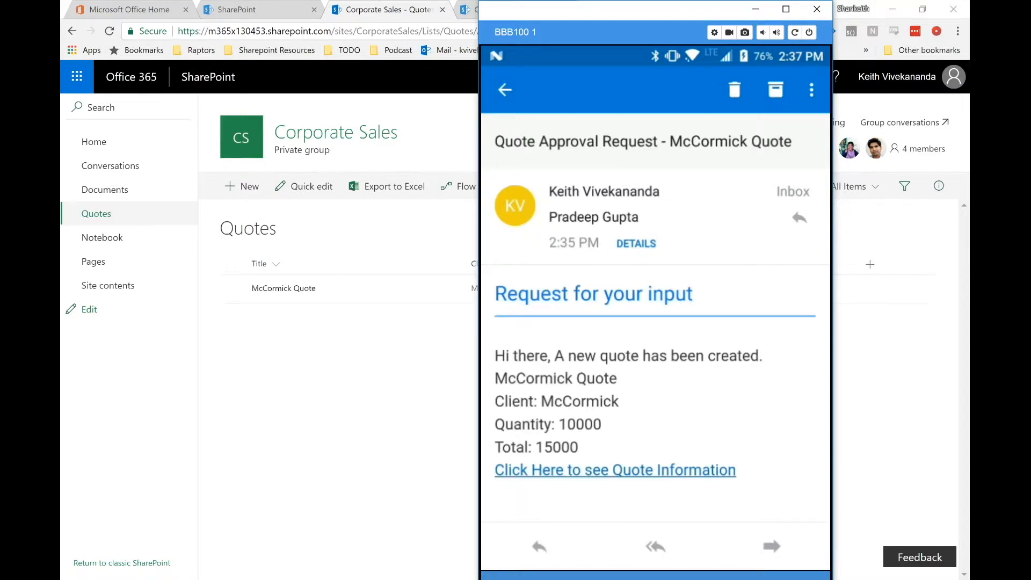
pyautogui.scroll(-3)
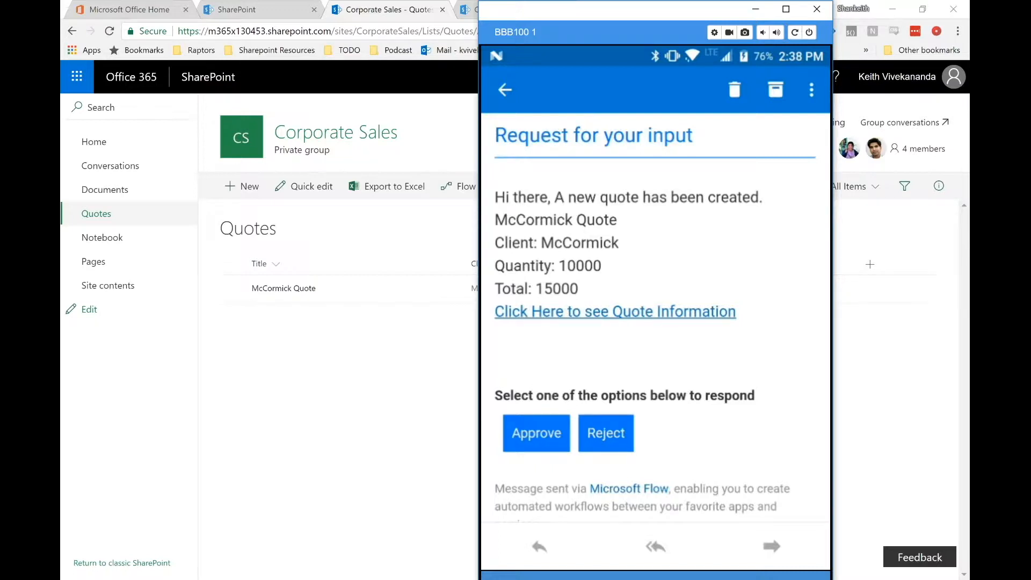
pyautogui.scroll(-3)
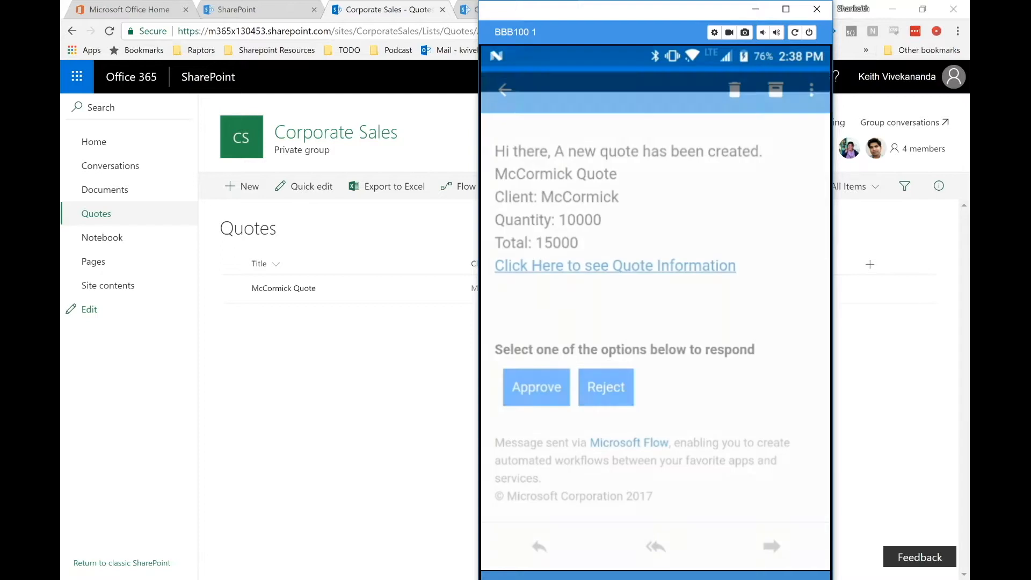
# Review the linked quote information and the attached Shirt Quote document on the phone
pyautogui.click(615, 265)
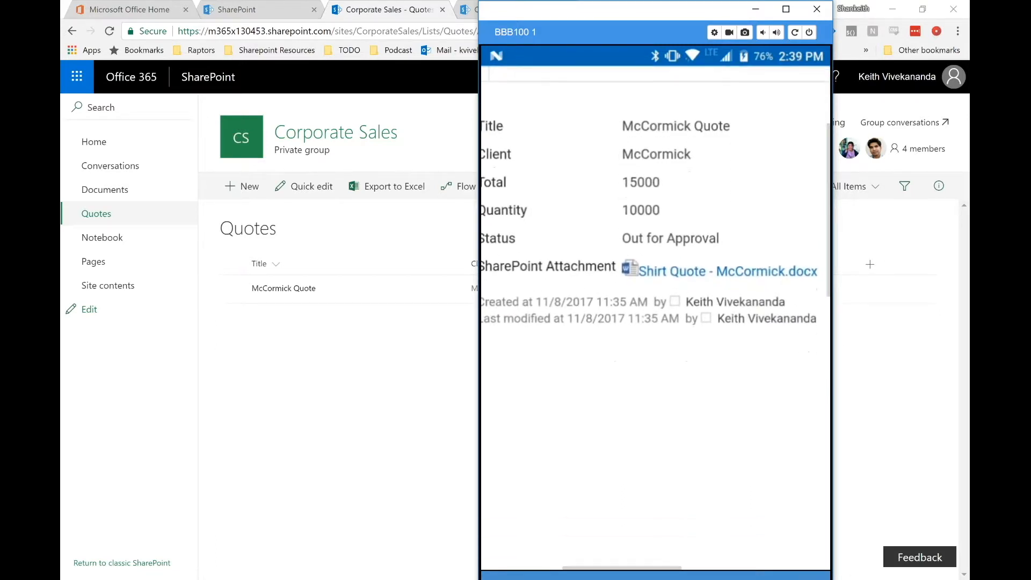
pyautogui.click(727, 270)
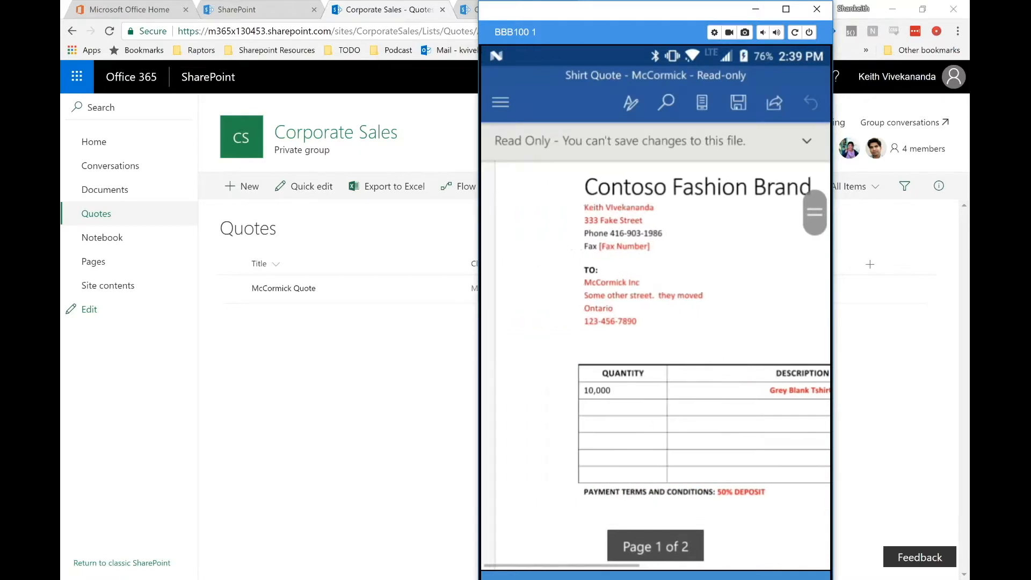
pyautogui.scroll(-3)
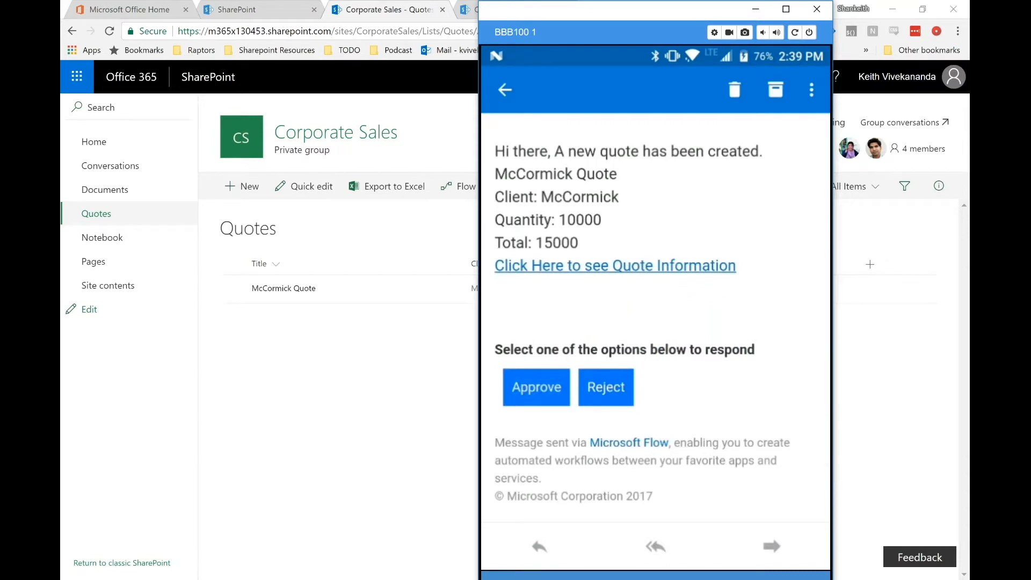
# Approve the McCormick quote so its status becomes Approved by Manufacturing
pyautogui.click(536, 386)
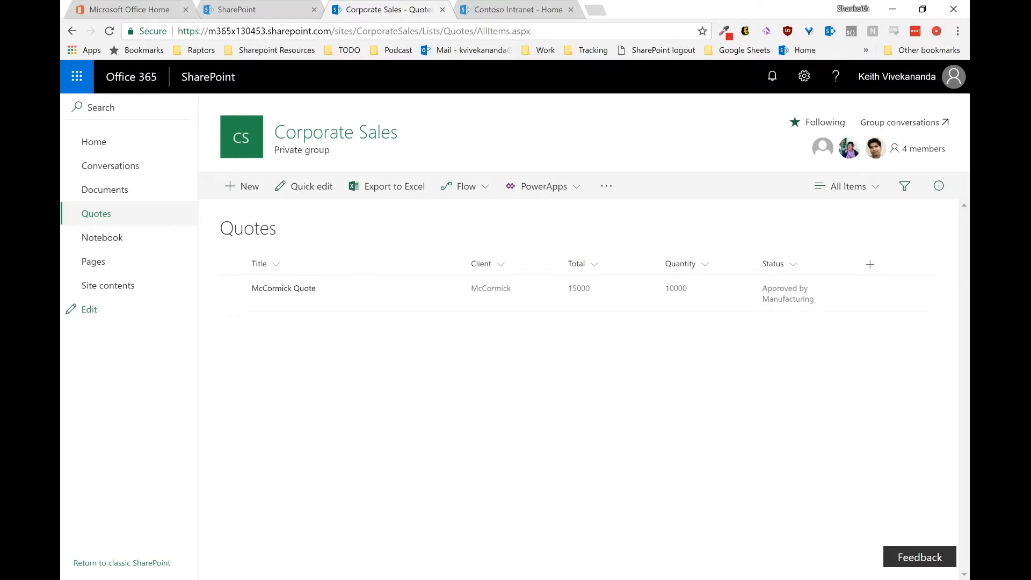
pyautogui.moveTo(350, 370)
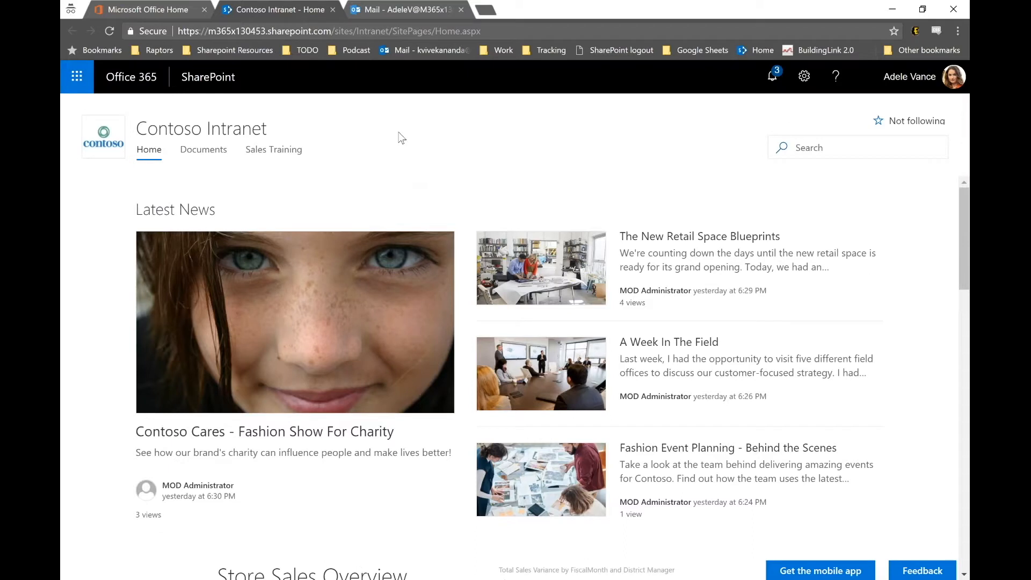
pyautogui.moveTo(419, 134)
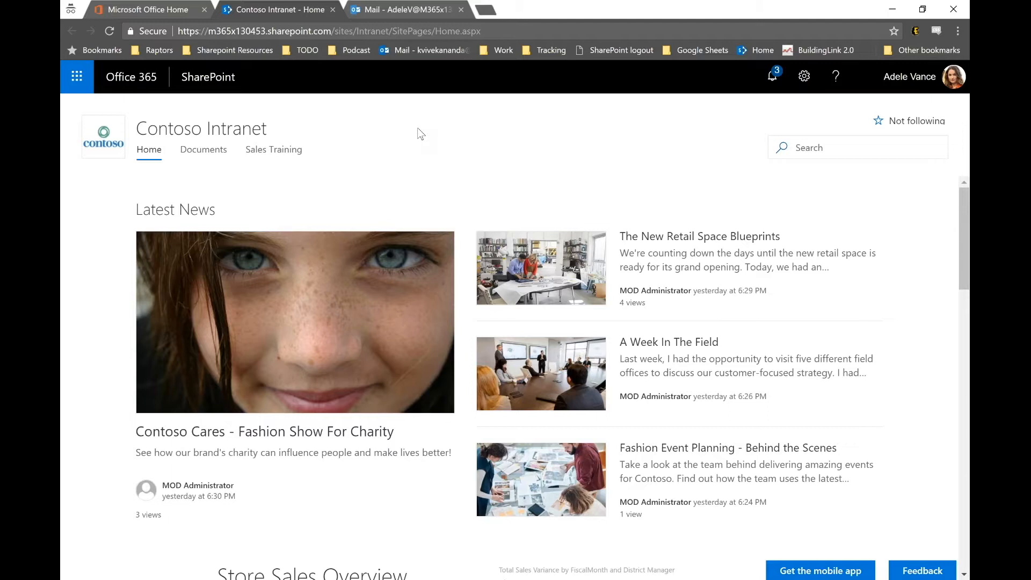
pyautogui.moveTo(407, 156)
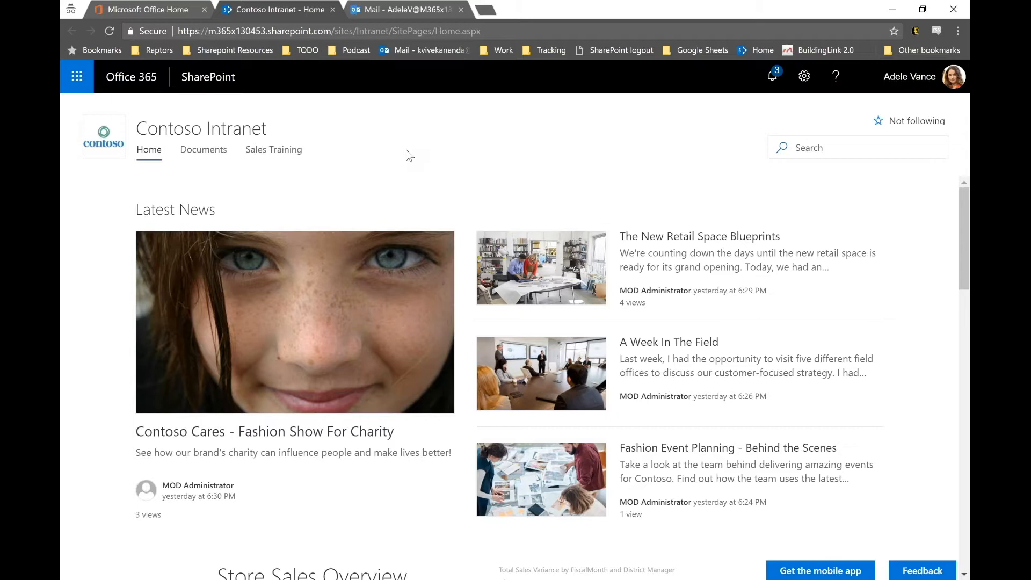
pyautogui.moveTo(384, 7)
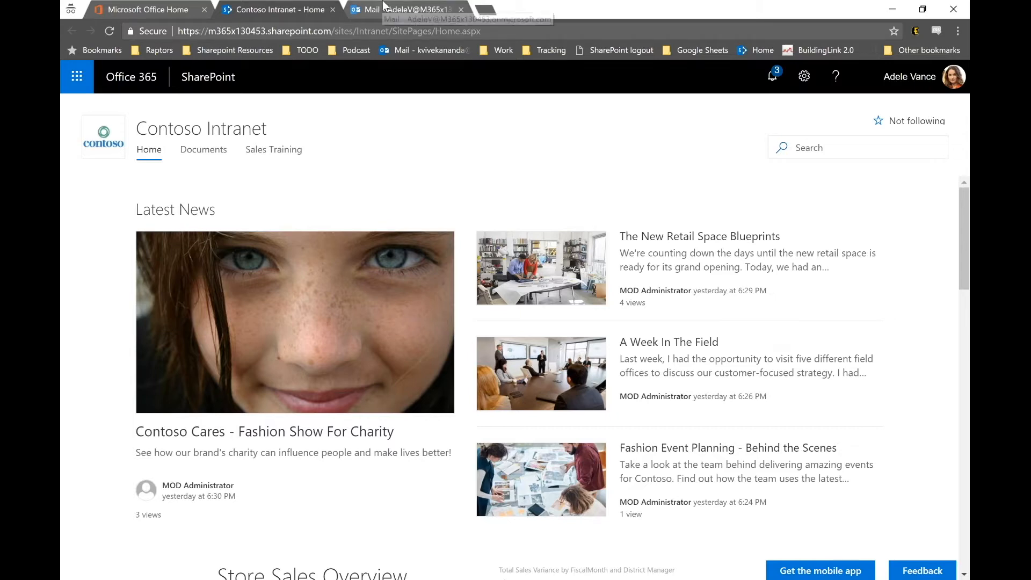
# Open the latest McCormick quote approval email and its quote details page
pyautogui.click(408, 10)
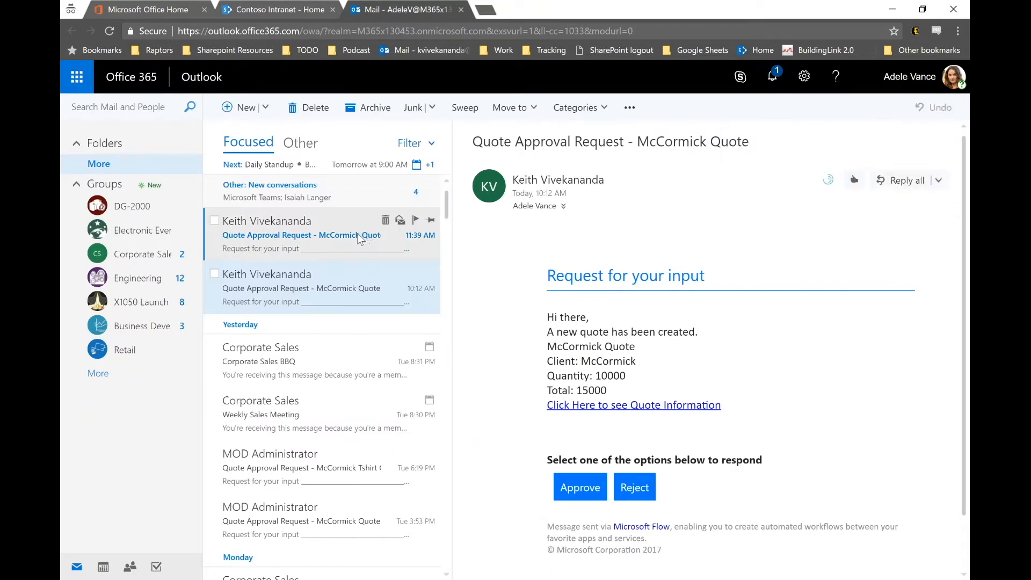
pyautogui.click(301, 235)
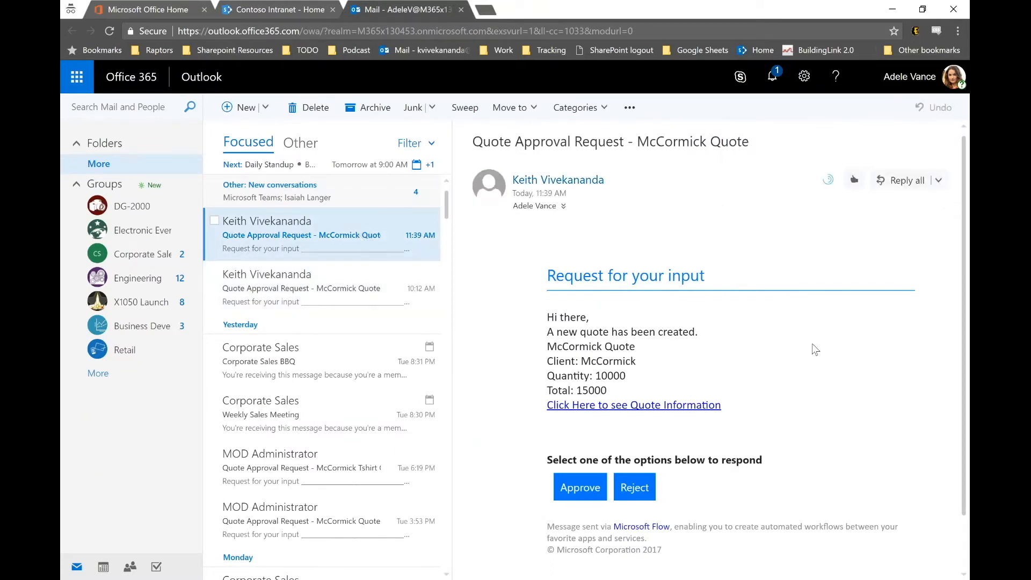
pyautogui.moveTo(688, 412)
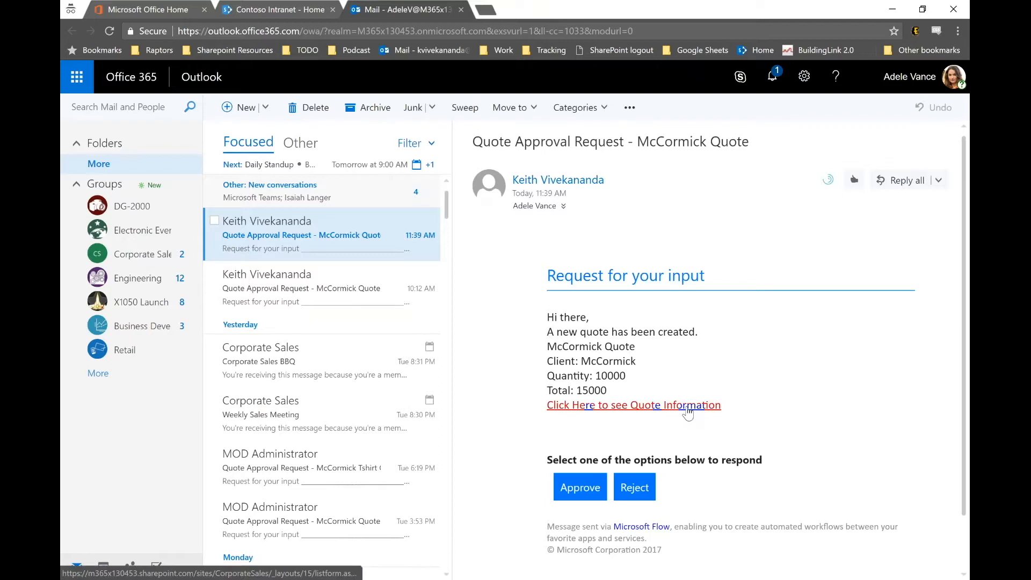
pyautogui.click(634, 405)
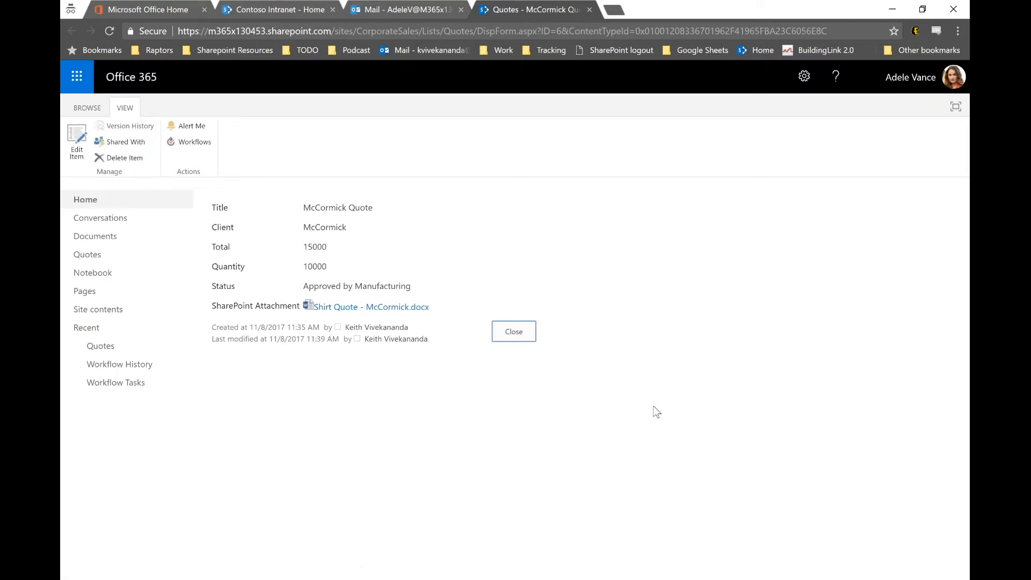
pyautogui.moveTo(370, 307)
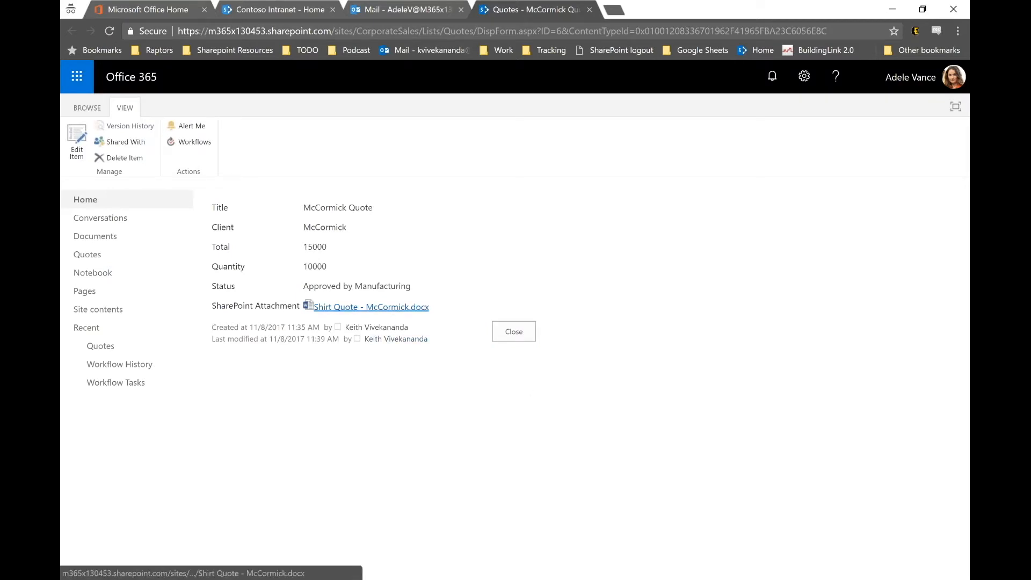
# Download and open the Shirt Quote - McCormick.docx attachment
pyautogui.click(370, 307)
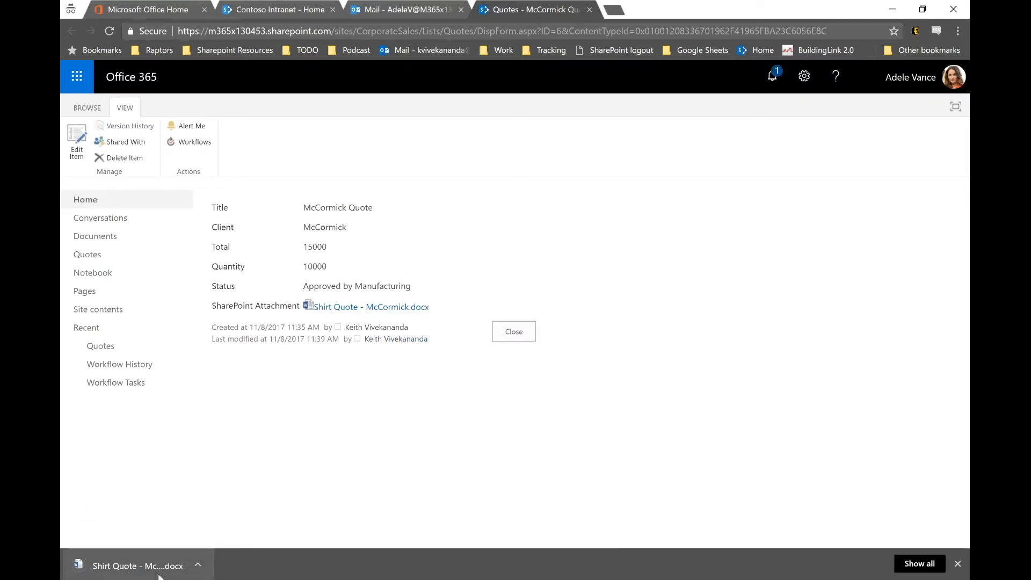
pyautogui.click(135, 566)
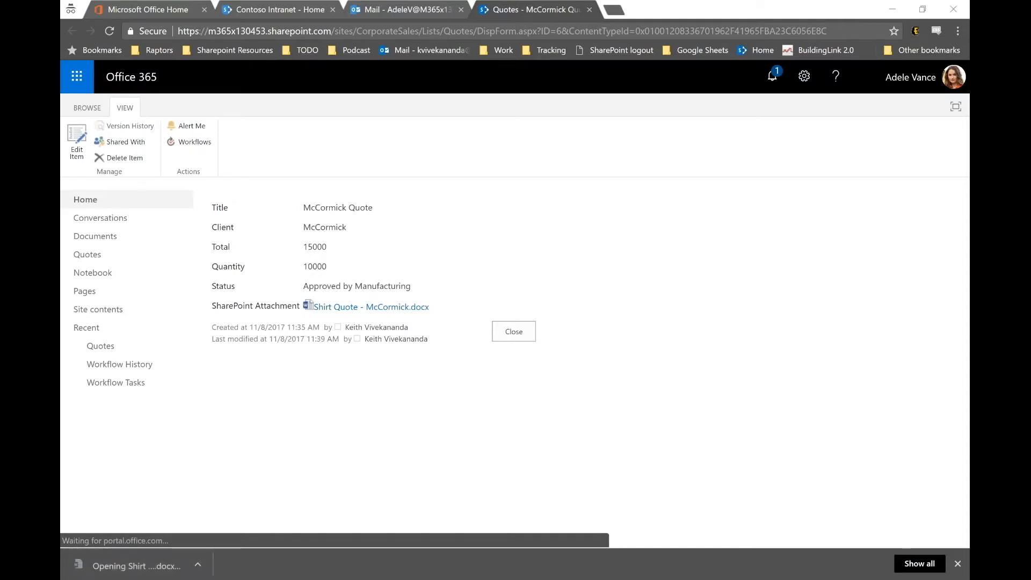
# Enable editing of the quote in Word and change the payment terms deposit from 50% to 100%
pyautogui.click(372, 307)
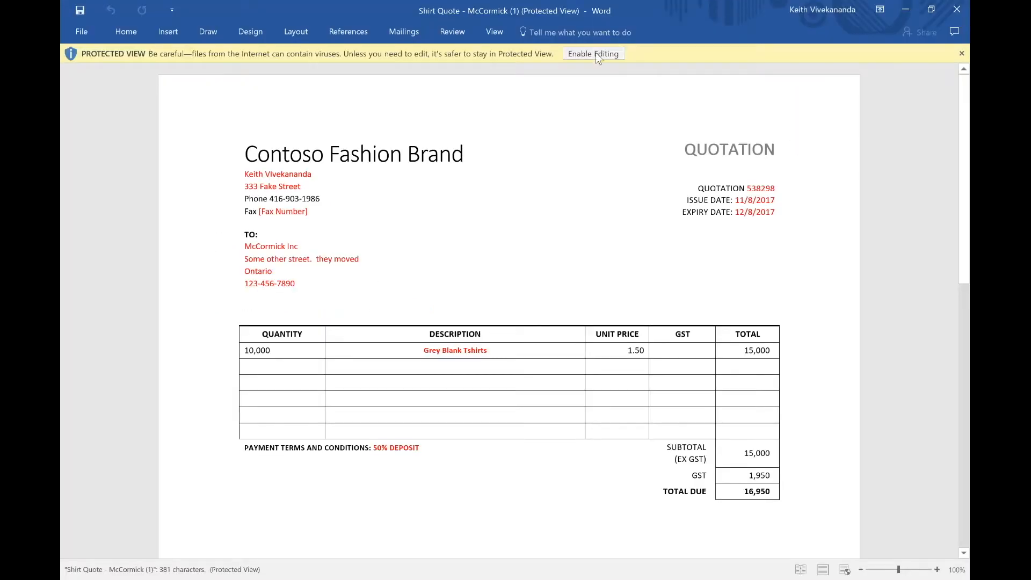
pyautogui.click(593, 54)
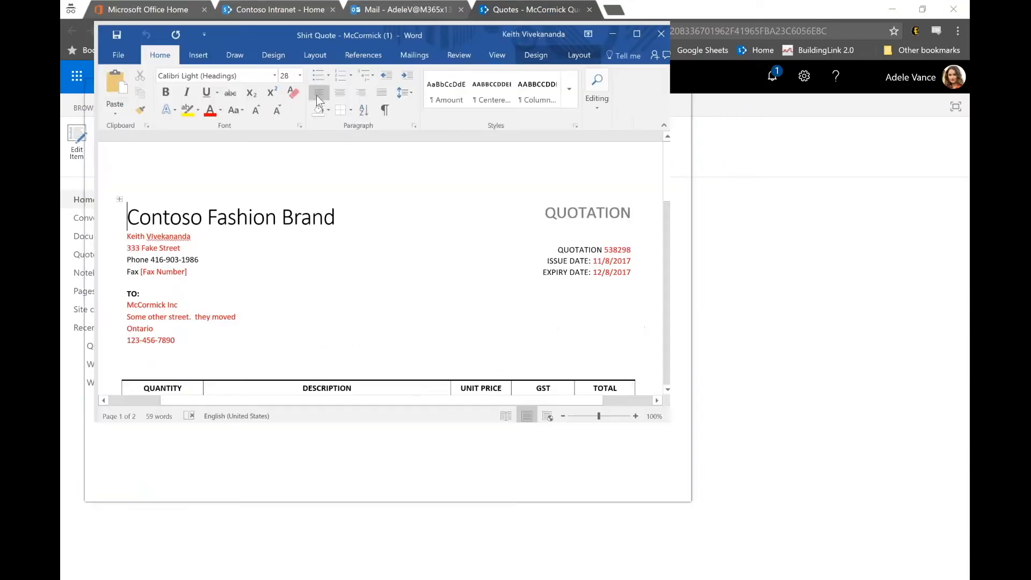
pyautogui.click(636, 33)
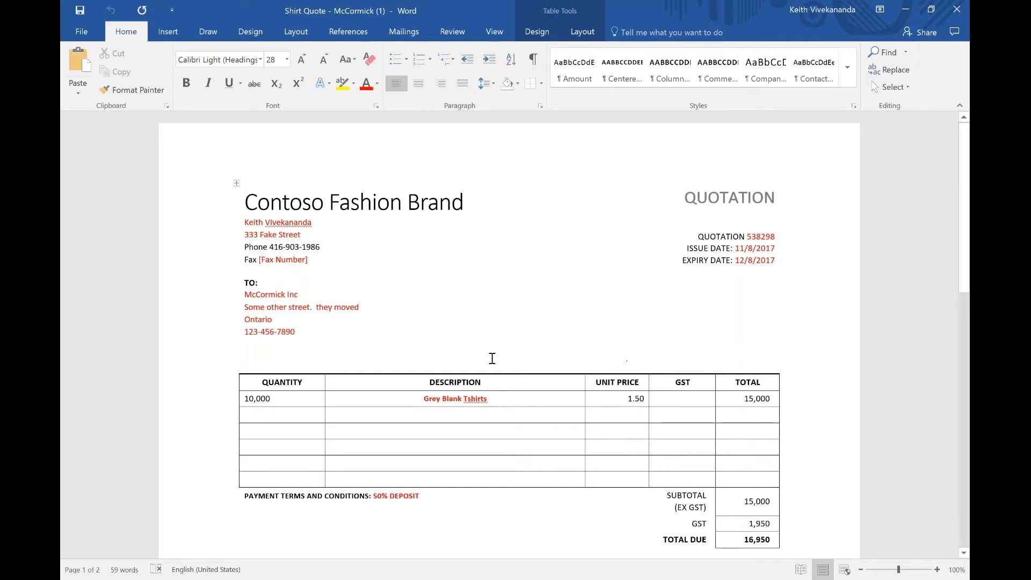
pyautogui.scroll(-3)
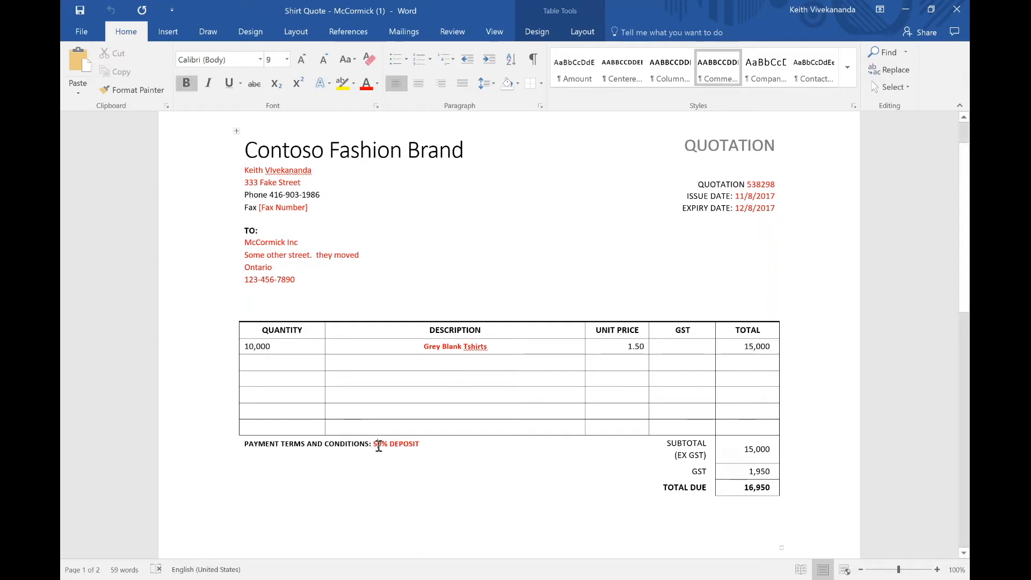
pyautogui.write('10')
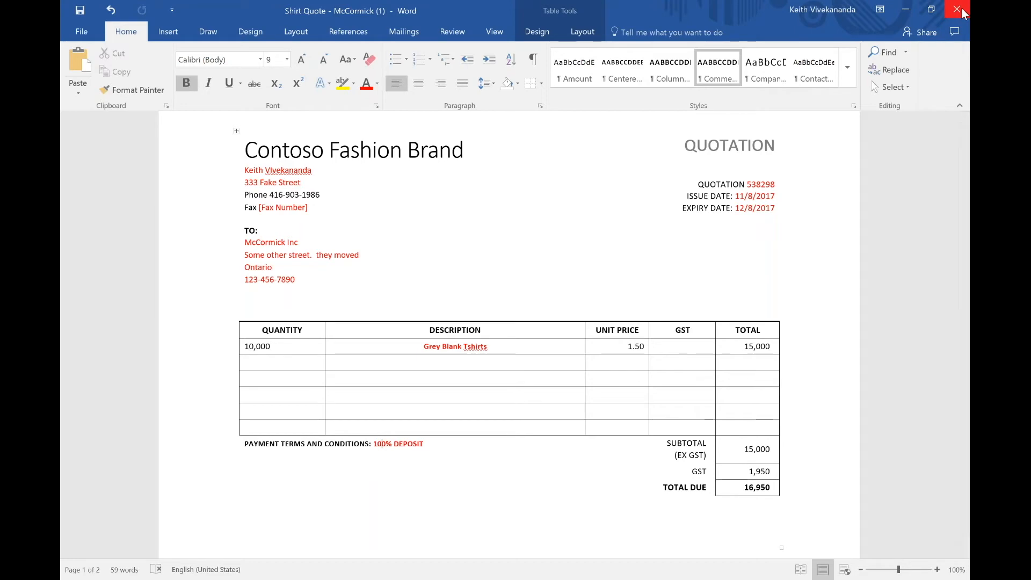
# Leave the edited quote, return to the mailbox and approve the McCormick quote request
pyautogui.click(956, 9)
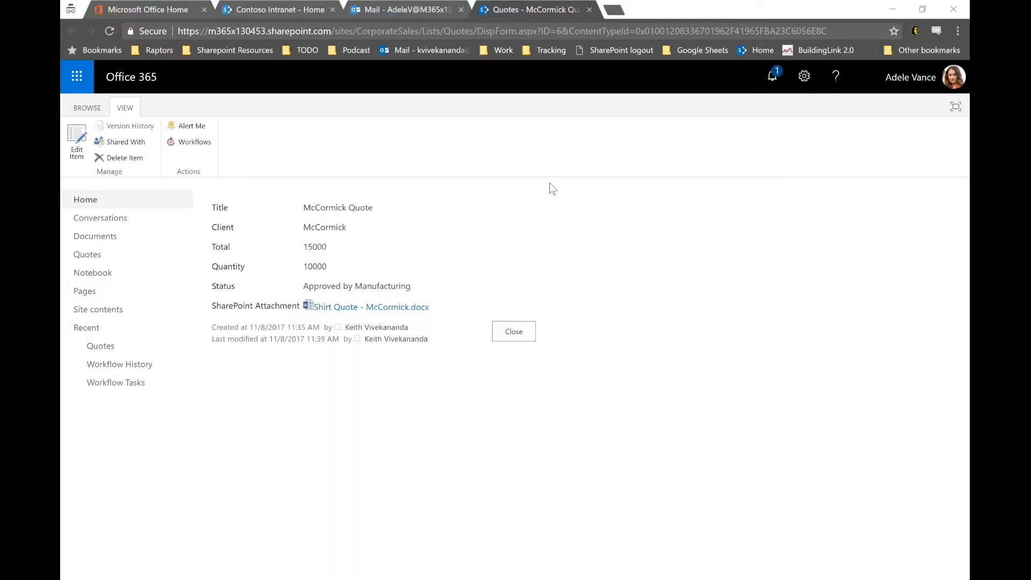
pyautogui.click(408, 10)
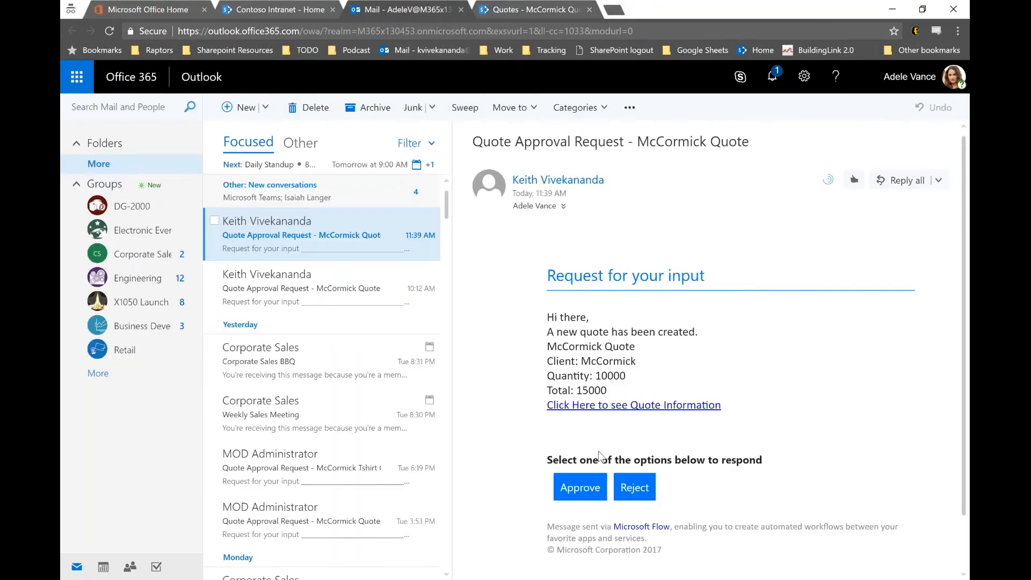
pyautogui.click(580, 486)
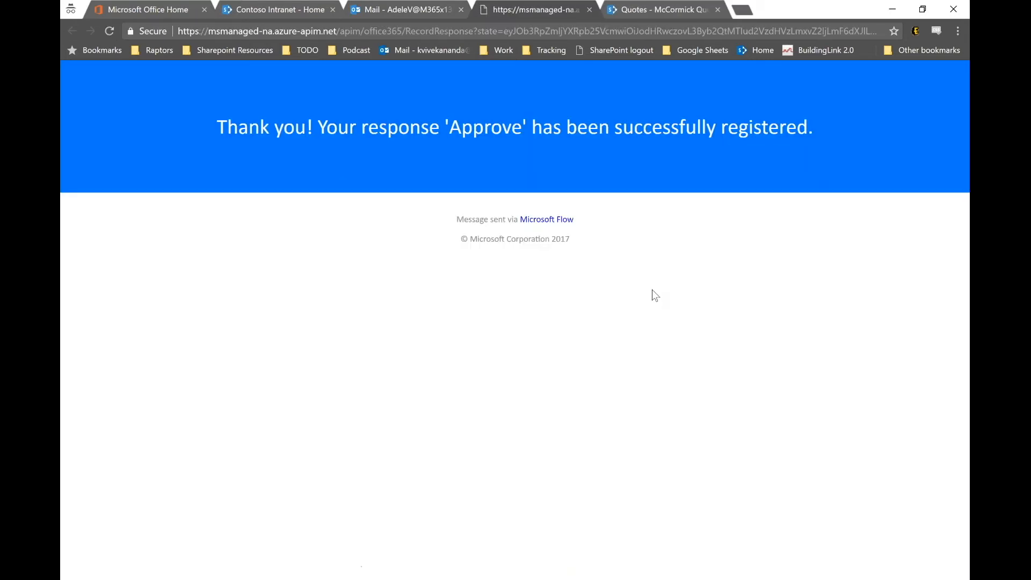